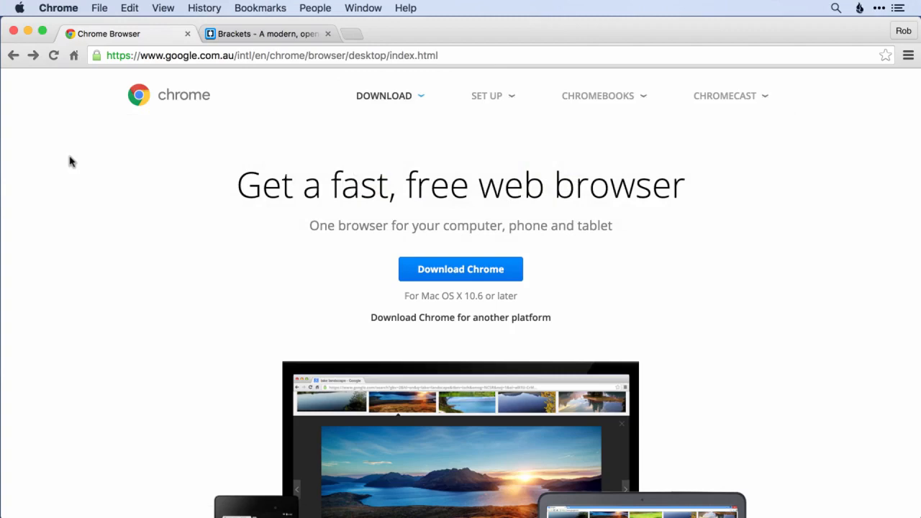
pyautogui.moveTo(118, 179)
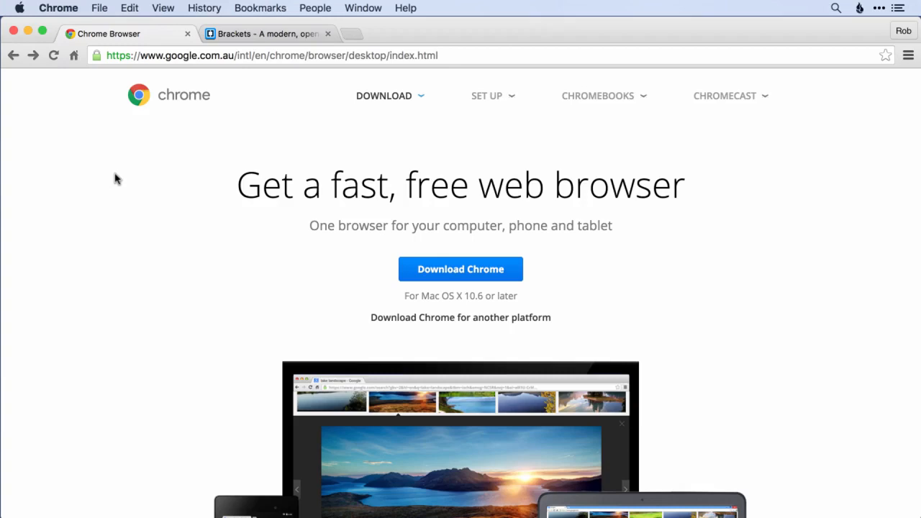
pyautogui.moveTo(160, 229)
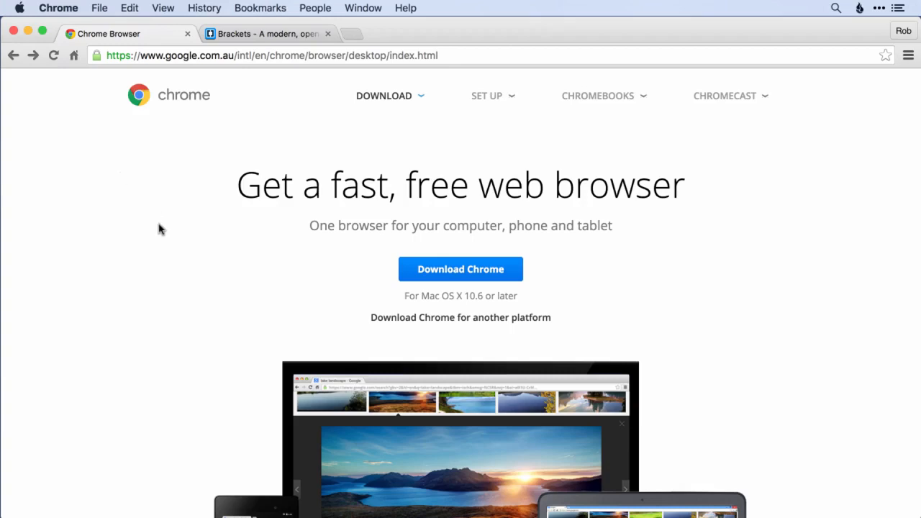
pyautogui.moveTo(568, 366)
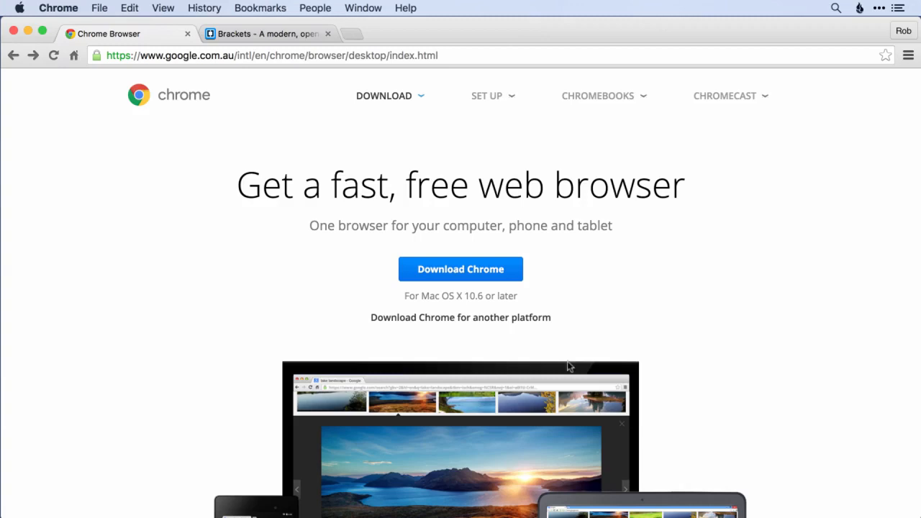
# From the search results, download Chrome for Mac and accept the terms to get googlechrome.dmg.
pyautogui.click(267, 56)
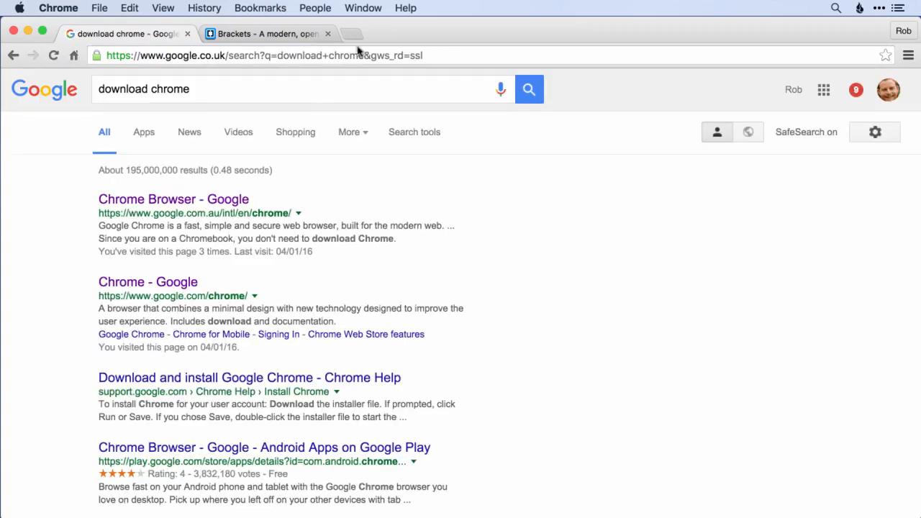
pyautogui.click(173, 200)
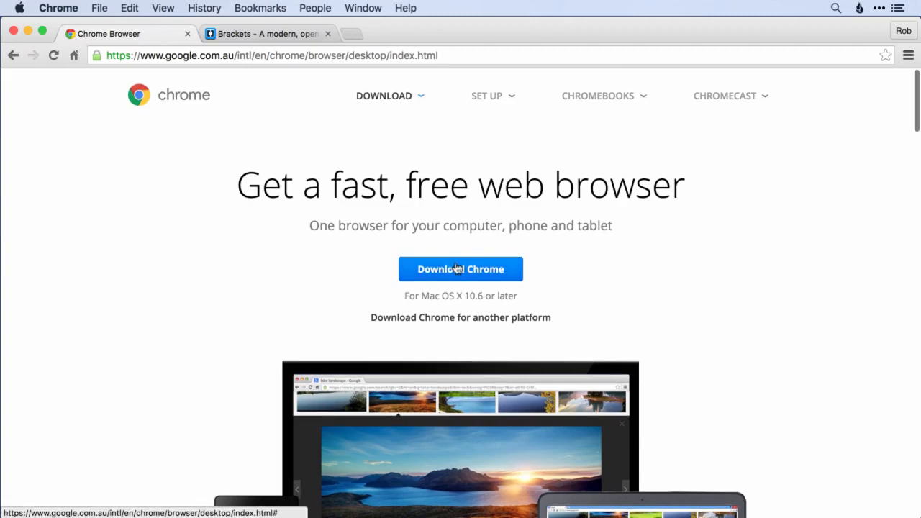
pyautogui.click(461, 270)
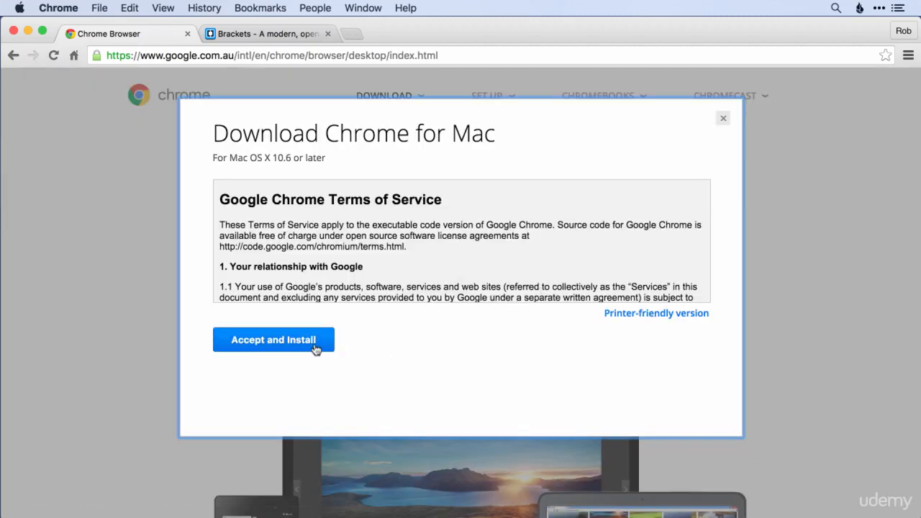
pyautogui.click(274, 340)
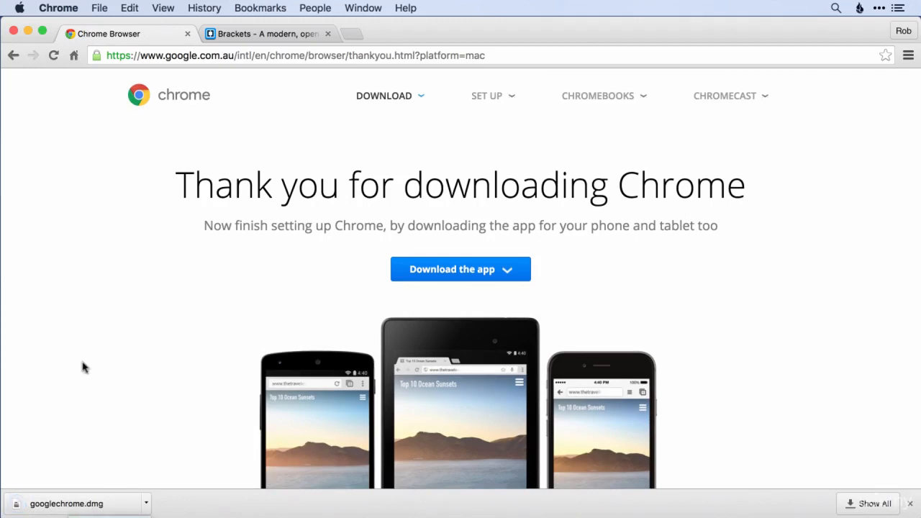
pyautogui.moveTo(771, 312)
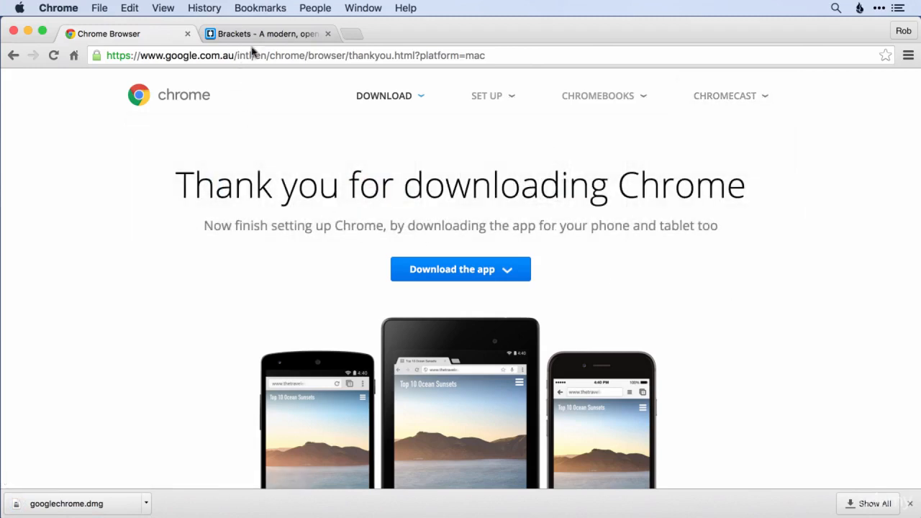
# Show the brackets.io tab and scroll through its editor preview.
pyautogui.click(273, 34)
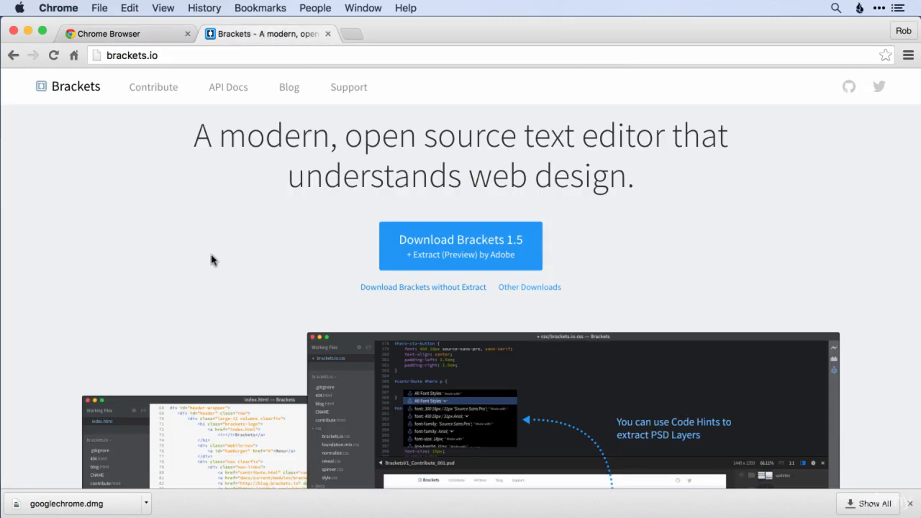
pyautogui.moveTo(585, 148)
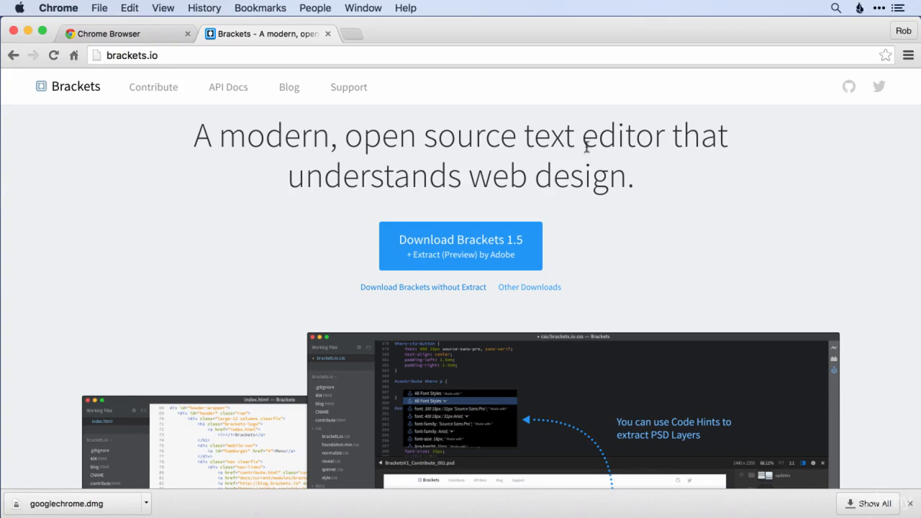
pyautogui.scroll(-3)
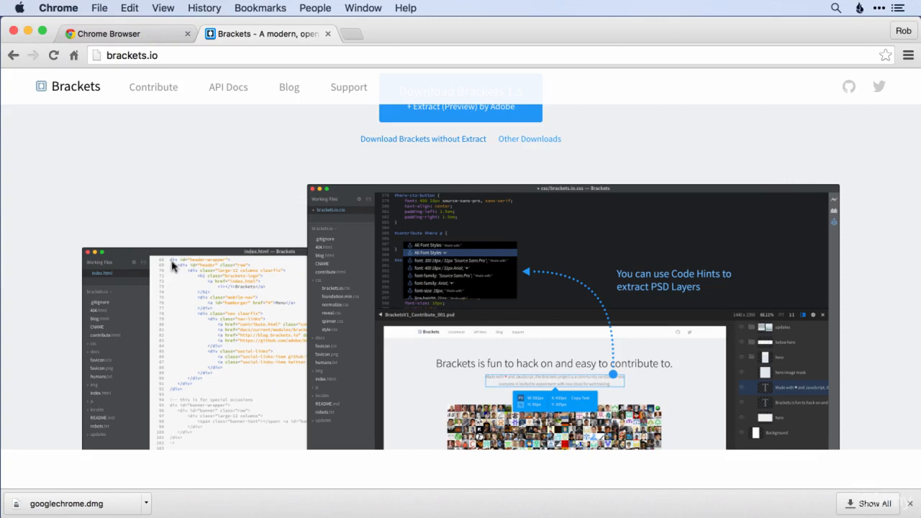
pyautogui.moveTo(209, 281)
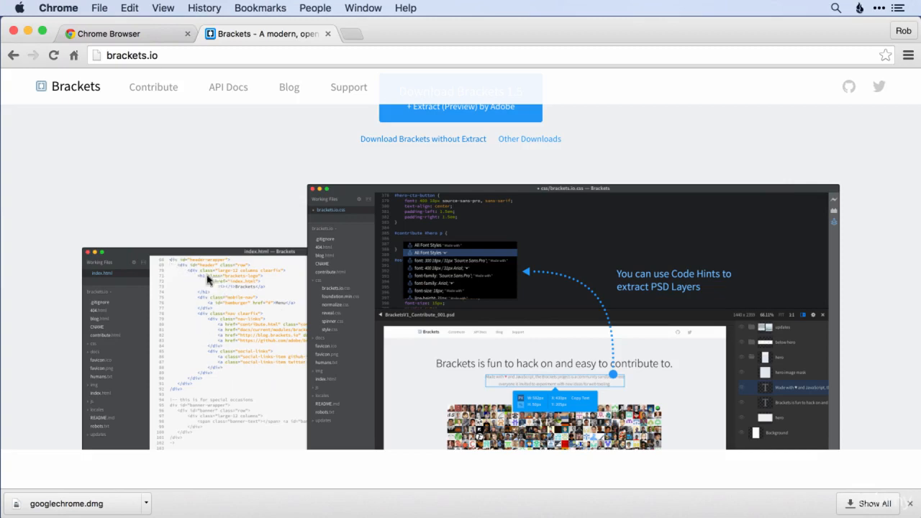
pyautogui.moveTo(189, 250)
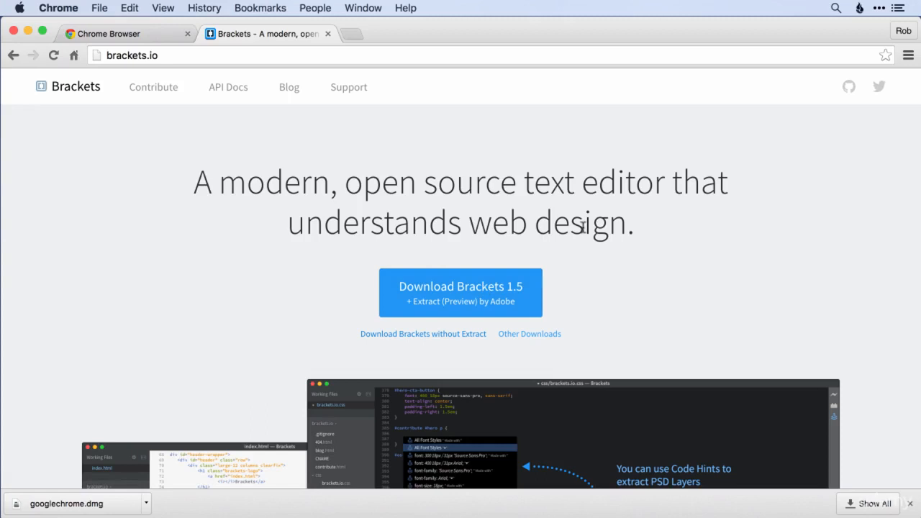
pyautogui.moveTo(185, 149)
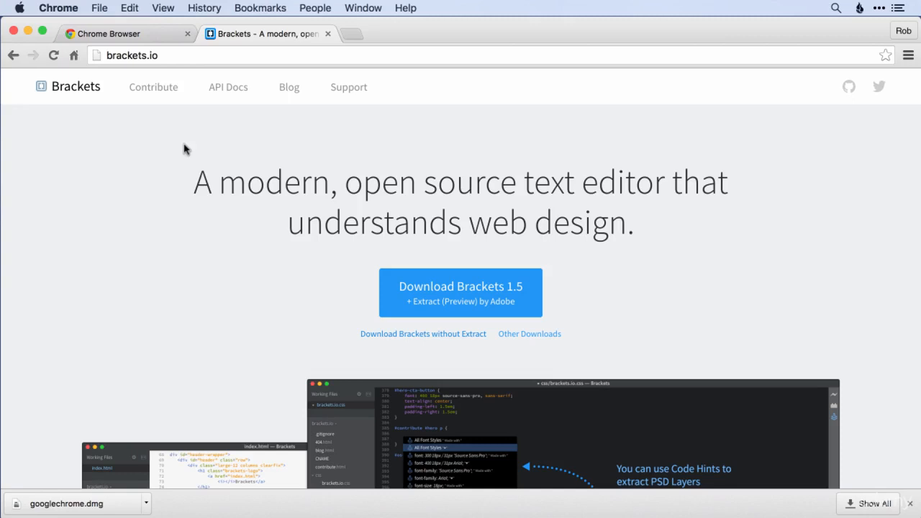
# Download Brackets 1.5 and save Brackets.Release.1.5.dmg to Downloads.
pyautogui.click(112, 55)
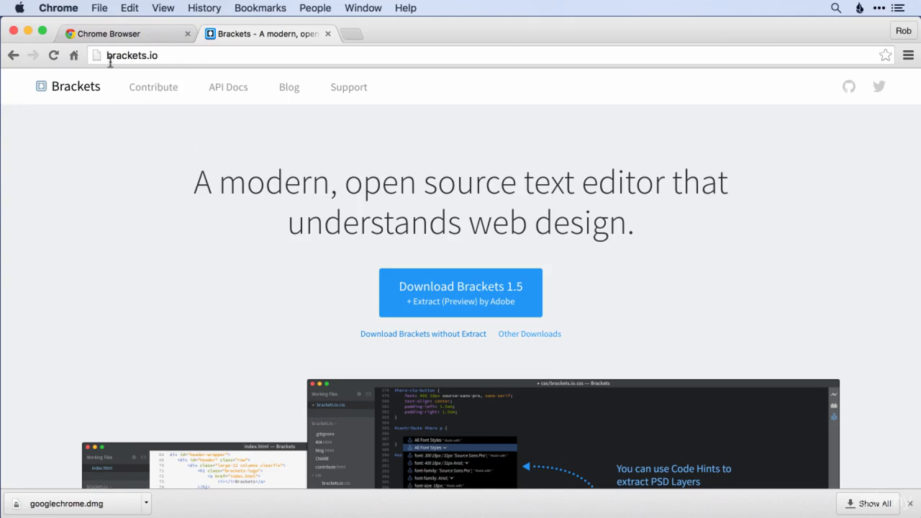
pyautogui.moveTo(404, 277)
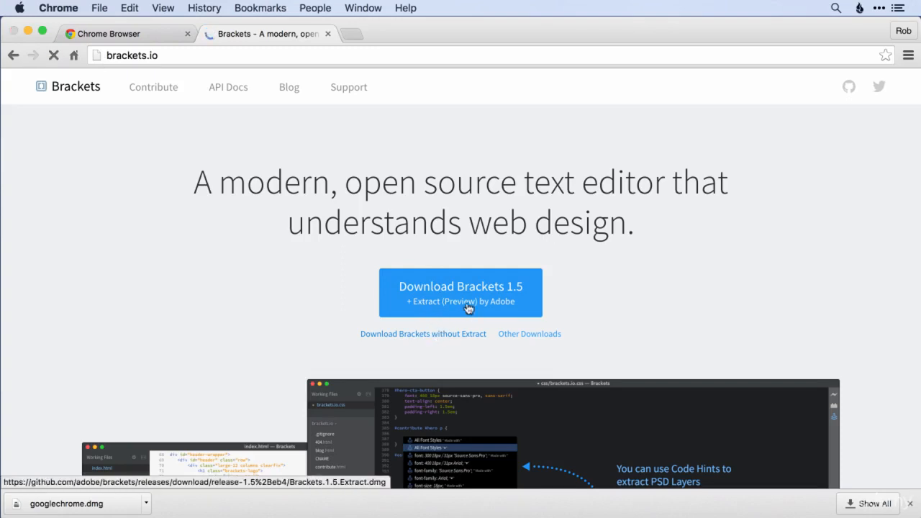
pyautogui.click(461, 293)
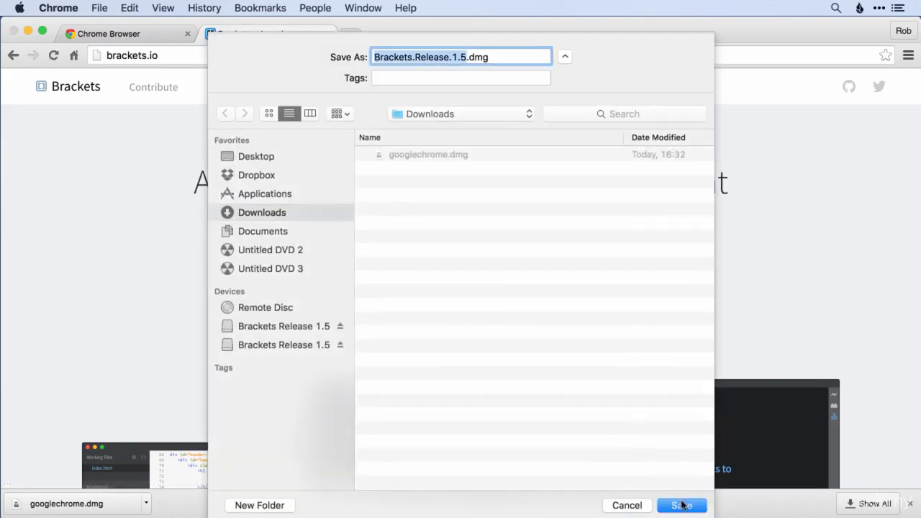
pyautogui.click(685, 505)
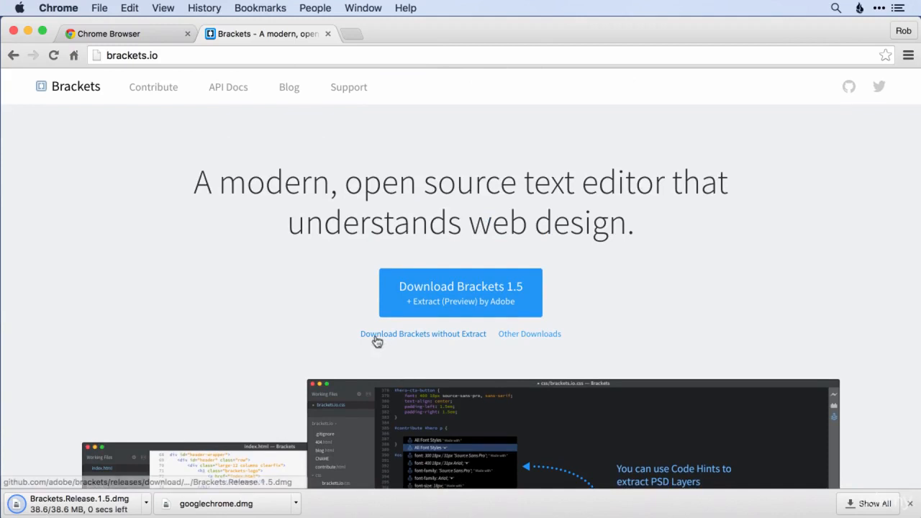
pyautogui.moveTo(471, 354)
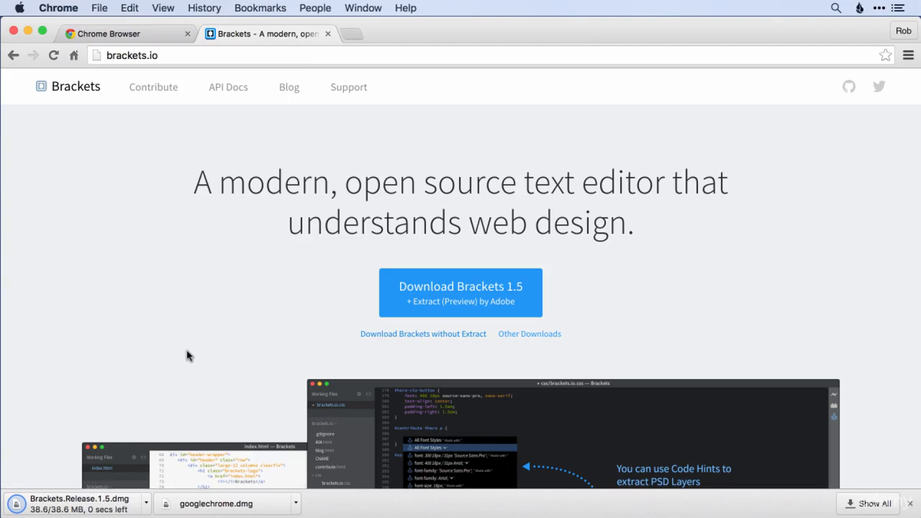
pyautogui.moveTo(70, 464)
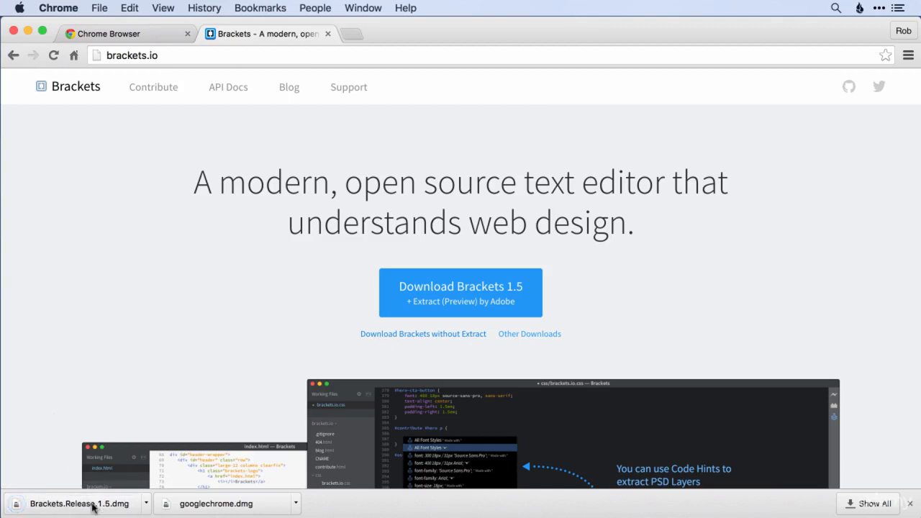
# Open the Brackets Release 1.5 disk image and drag Brackets.app onto Applications.
pyautogui.click(79, 505)
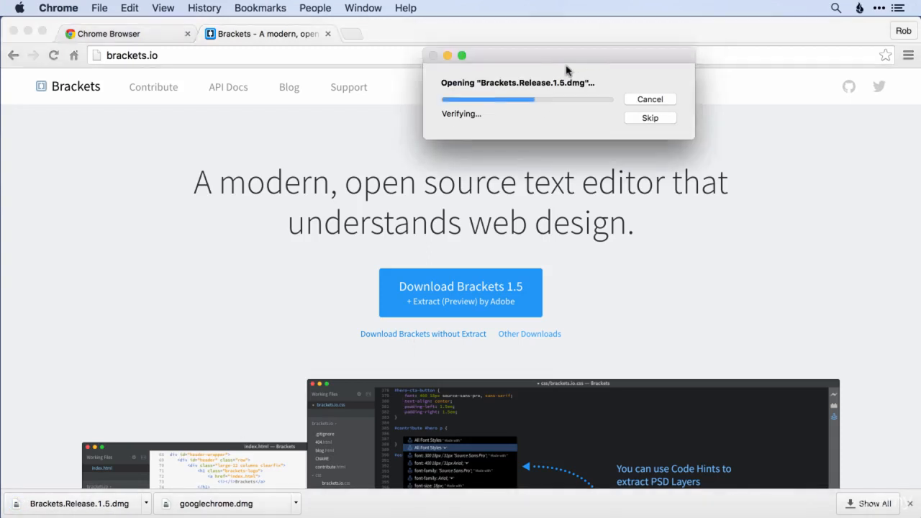
pyautogui.moveTo(567, 69); pyautogui.dragTo(504, 142)
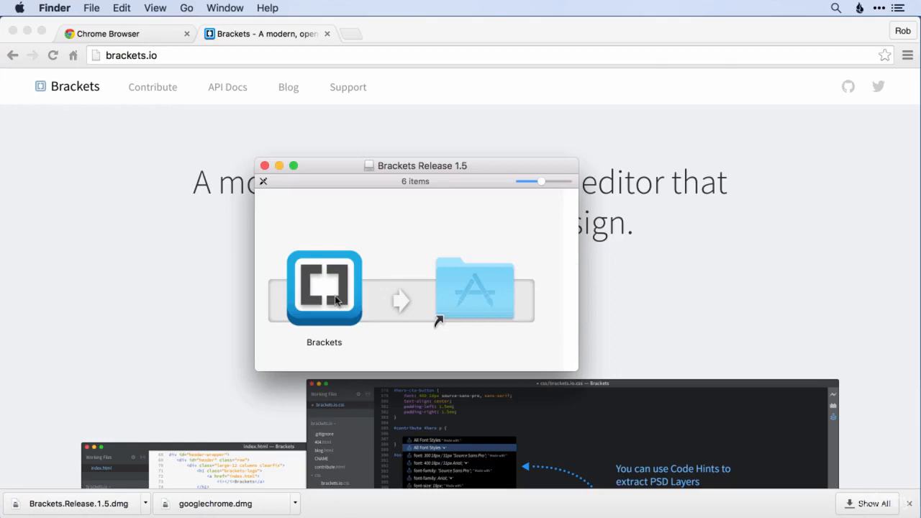
pyautogui.moveTo(324, 288); pyautogui.dragTo(468, 295)
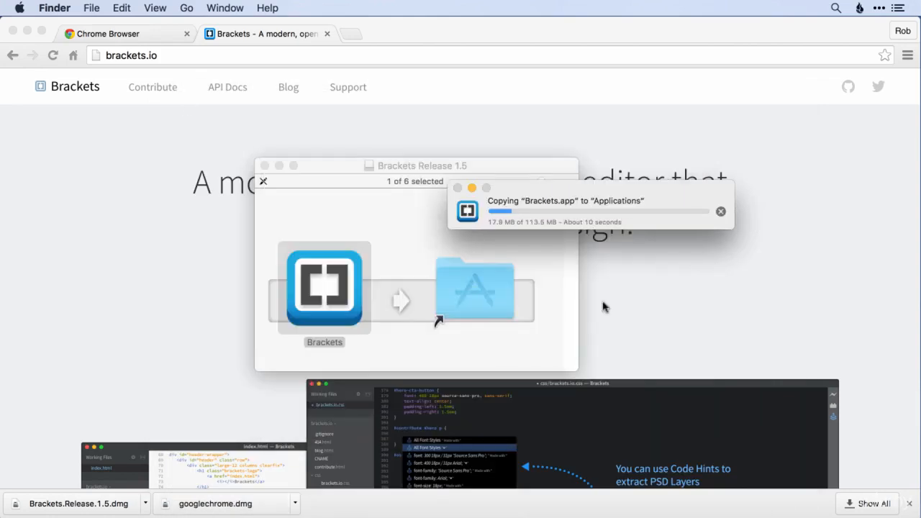
pyautogui.moveTo(667, 220)
pyautogui.write('b')
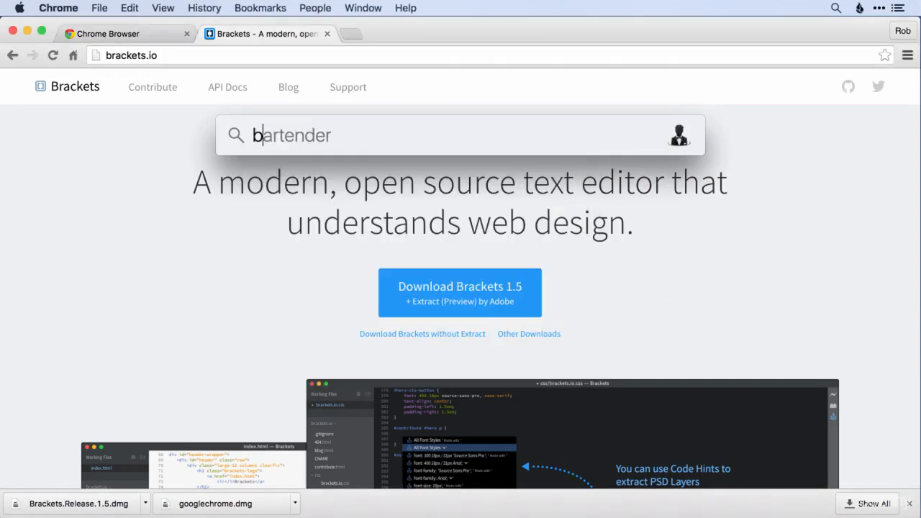
# Search Spotlight for 'brackets' and launch the Brackets 1.5 app.
pyautogui.write('rackets')
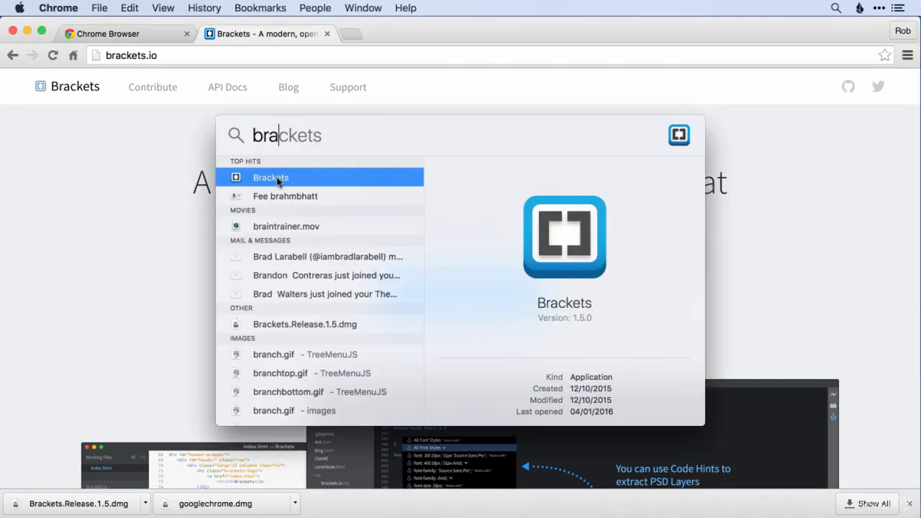
pyautogui.press('Escape')
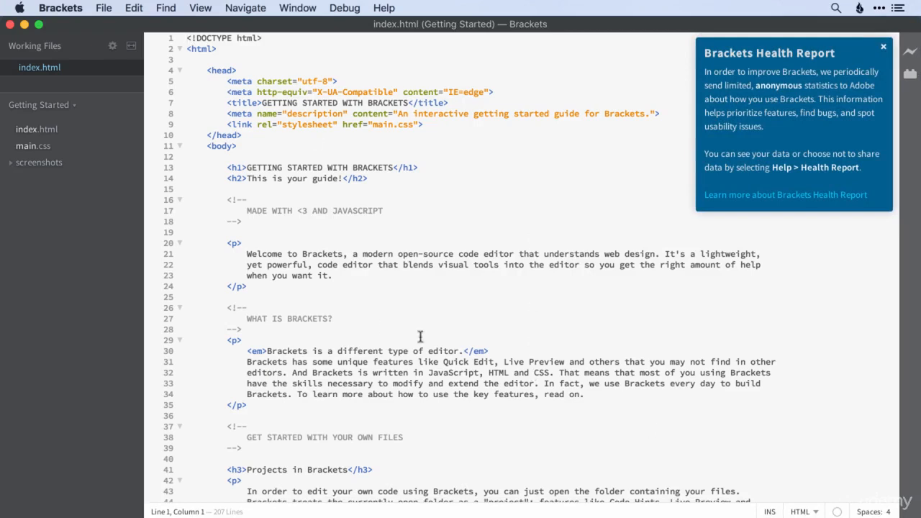
pyautogui.moveTo(646, 171)
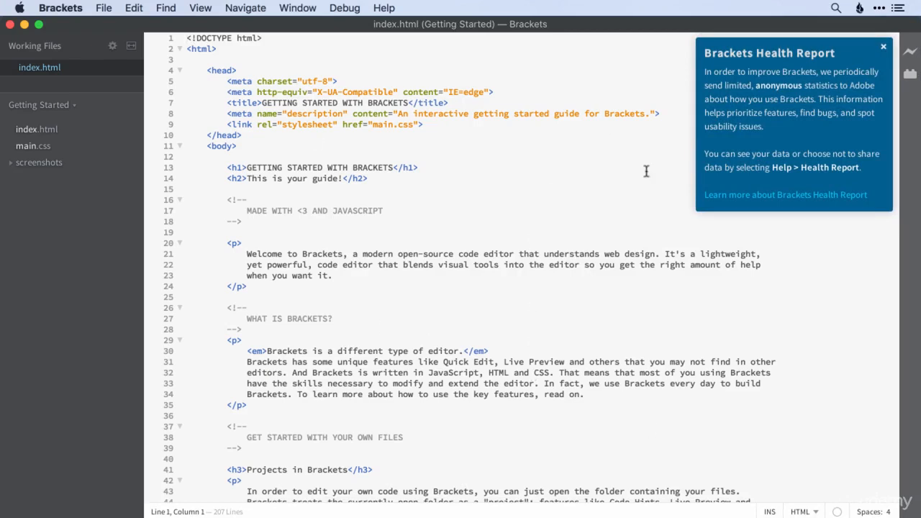
pyautogui.moveTo(883, 45)
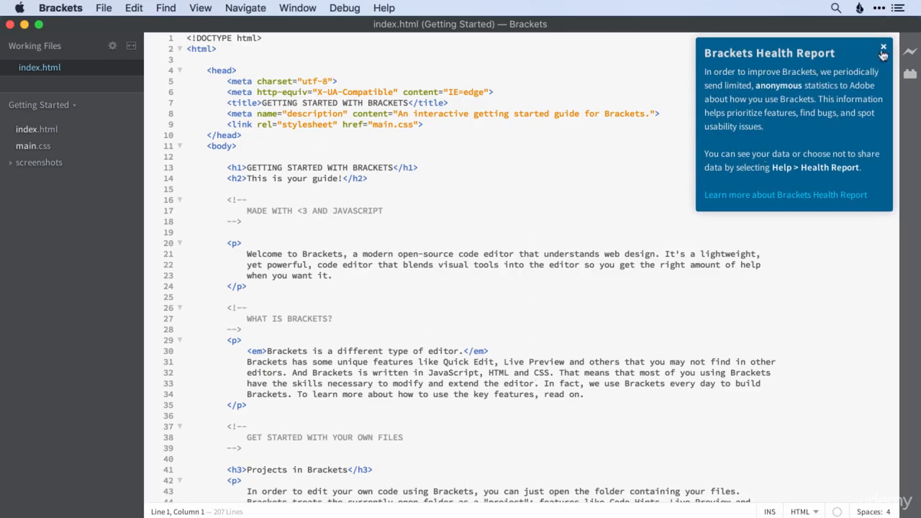
# Close the Brackets Health Report popup over index.html.
pyautogui.click(881, 55)
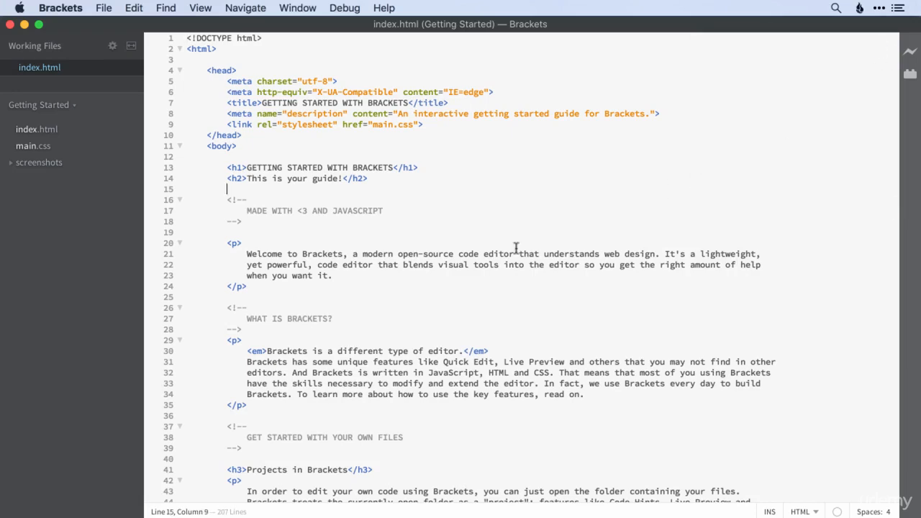
pyautogui.moveTo(566, 416)
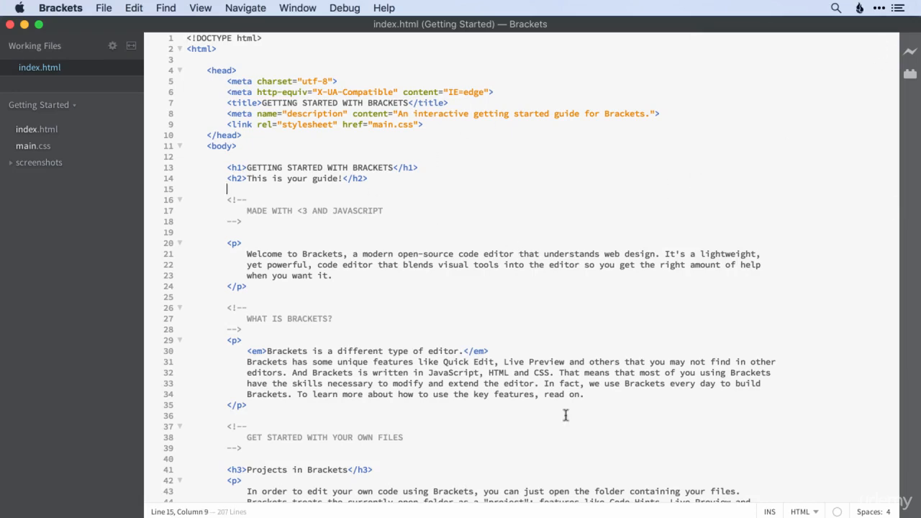
pyautogui.moveTo(510, 248)
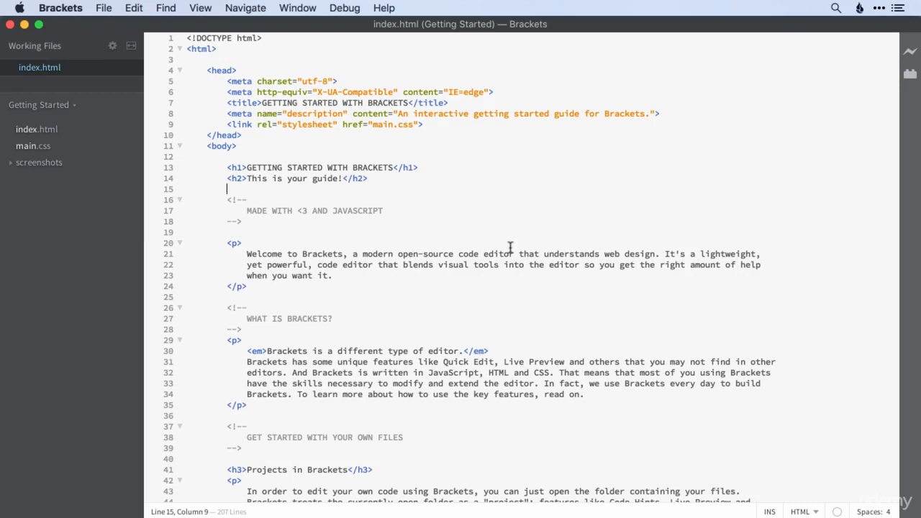
pyautogui.moveTo(353, 231)
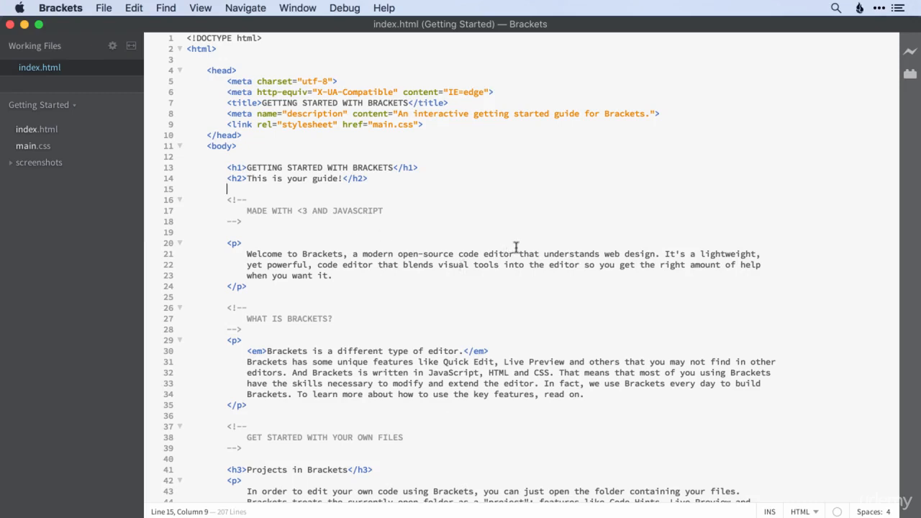
pyautogui.moveTo(95, 66)
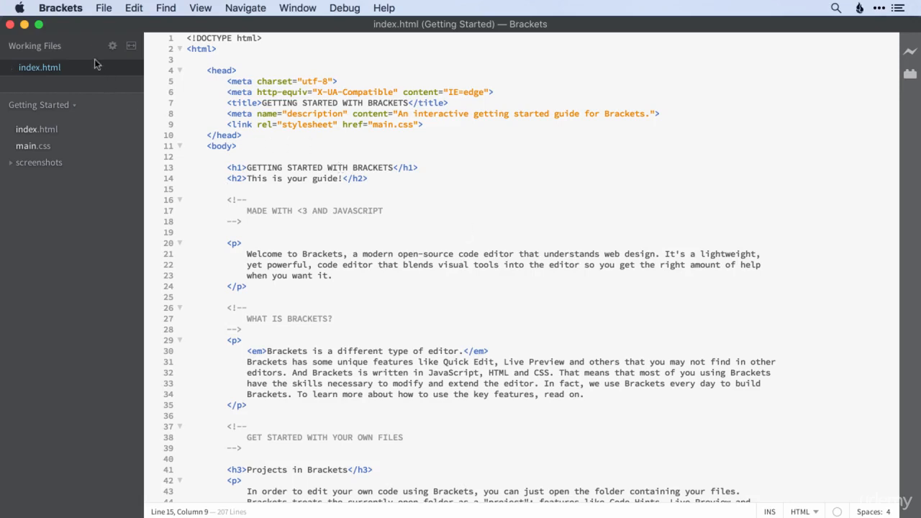
# Hide the sidebar from the View menu and select all 207 lines of index.html.
pyautogui.click(200, 8)
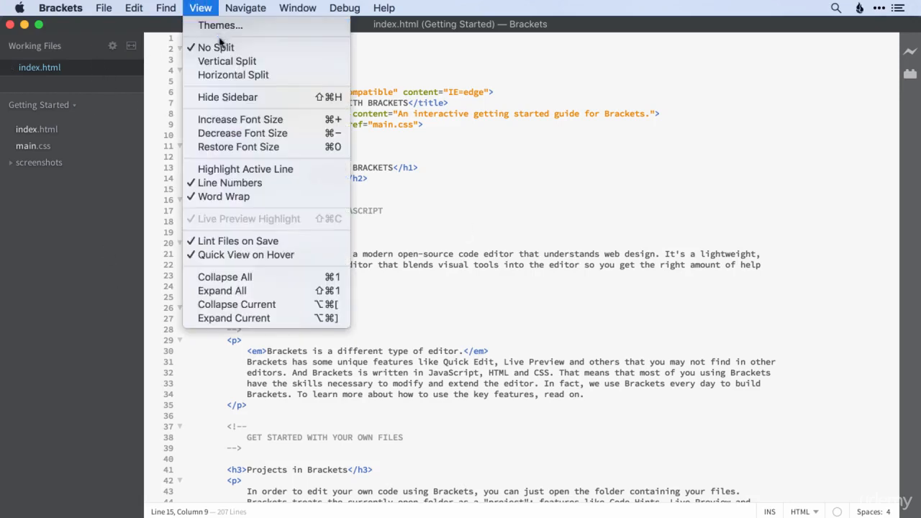
pyautogui.moveTo(256, 97)
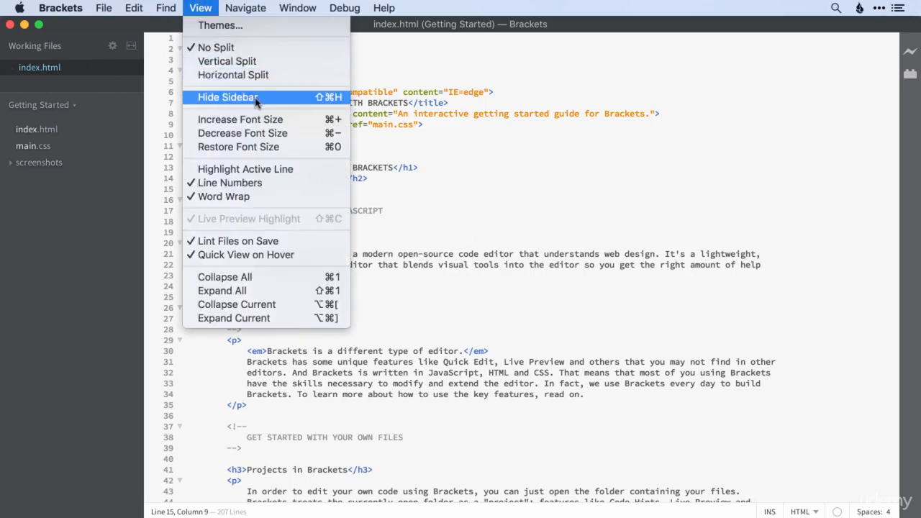
pyautogui.click(228, 97)
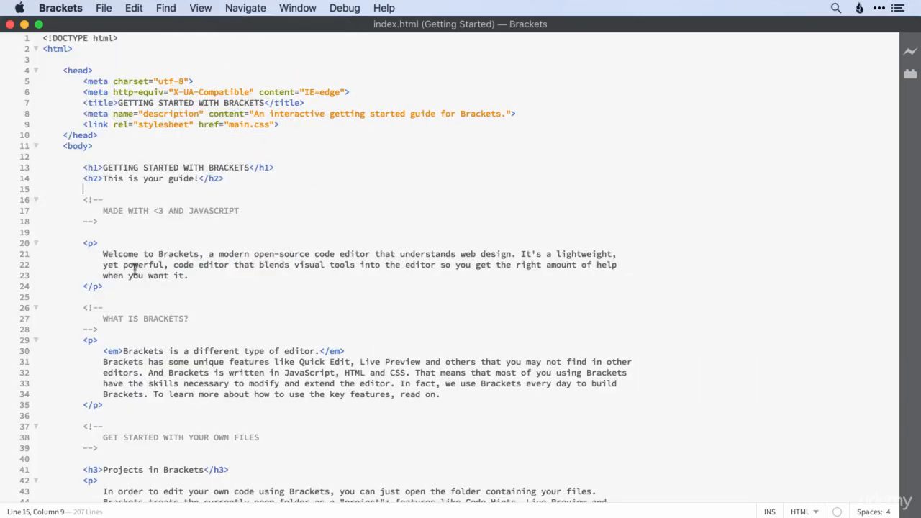
pyautogui.moveTo(112, 253)
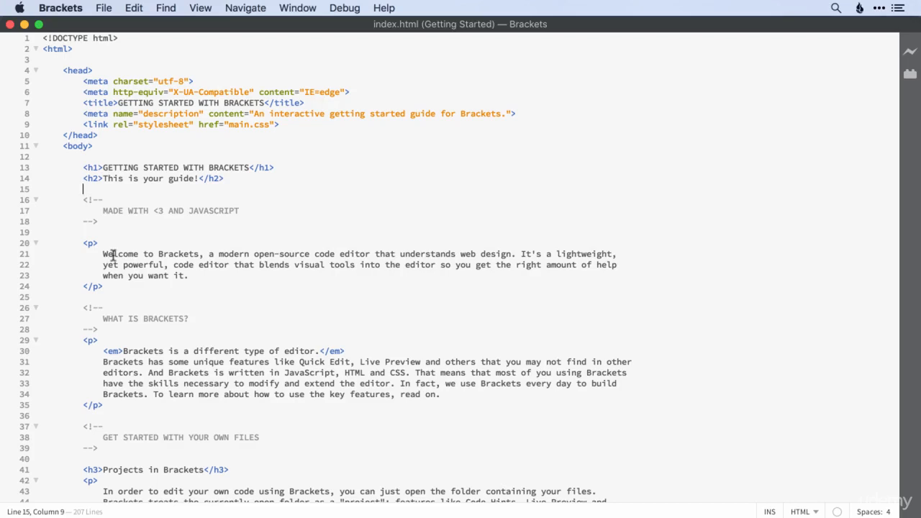
pyautogui.moveTo(510, 250)
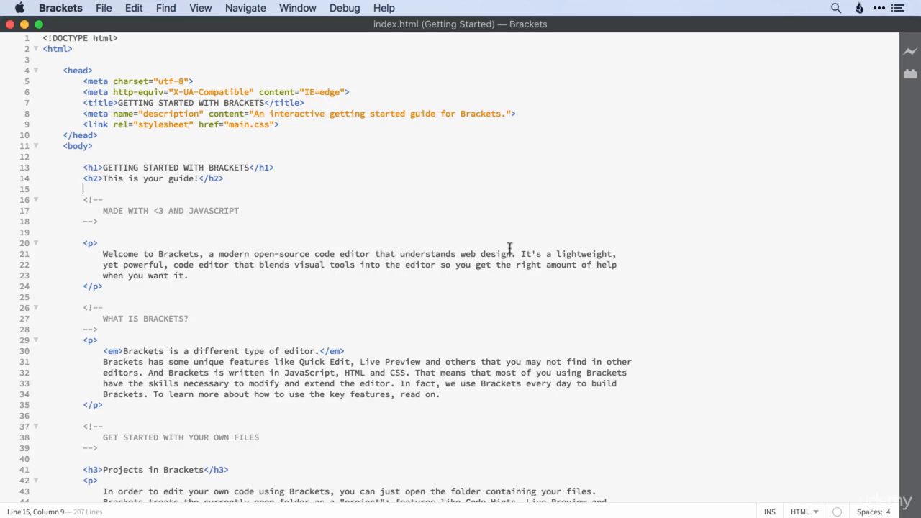
pyautogui.press('cmd+a')
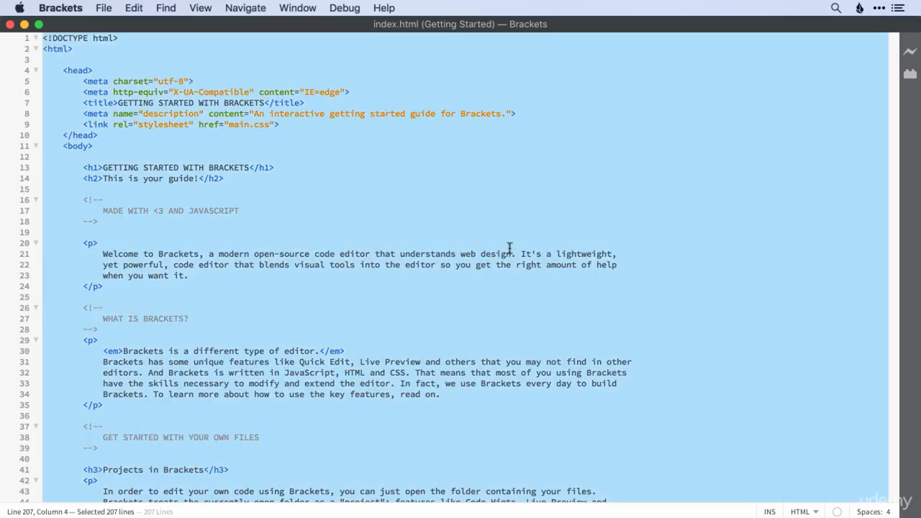